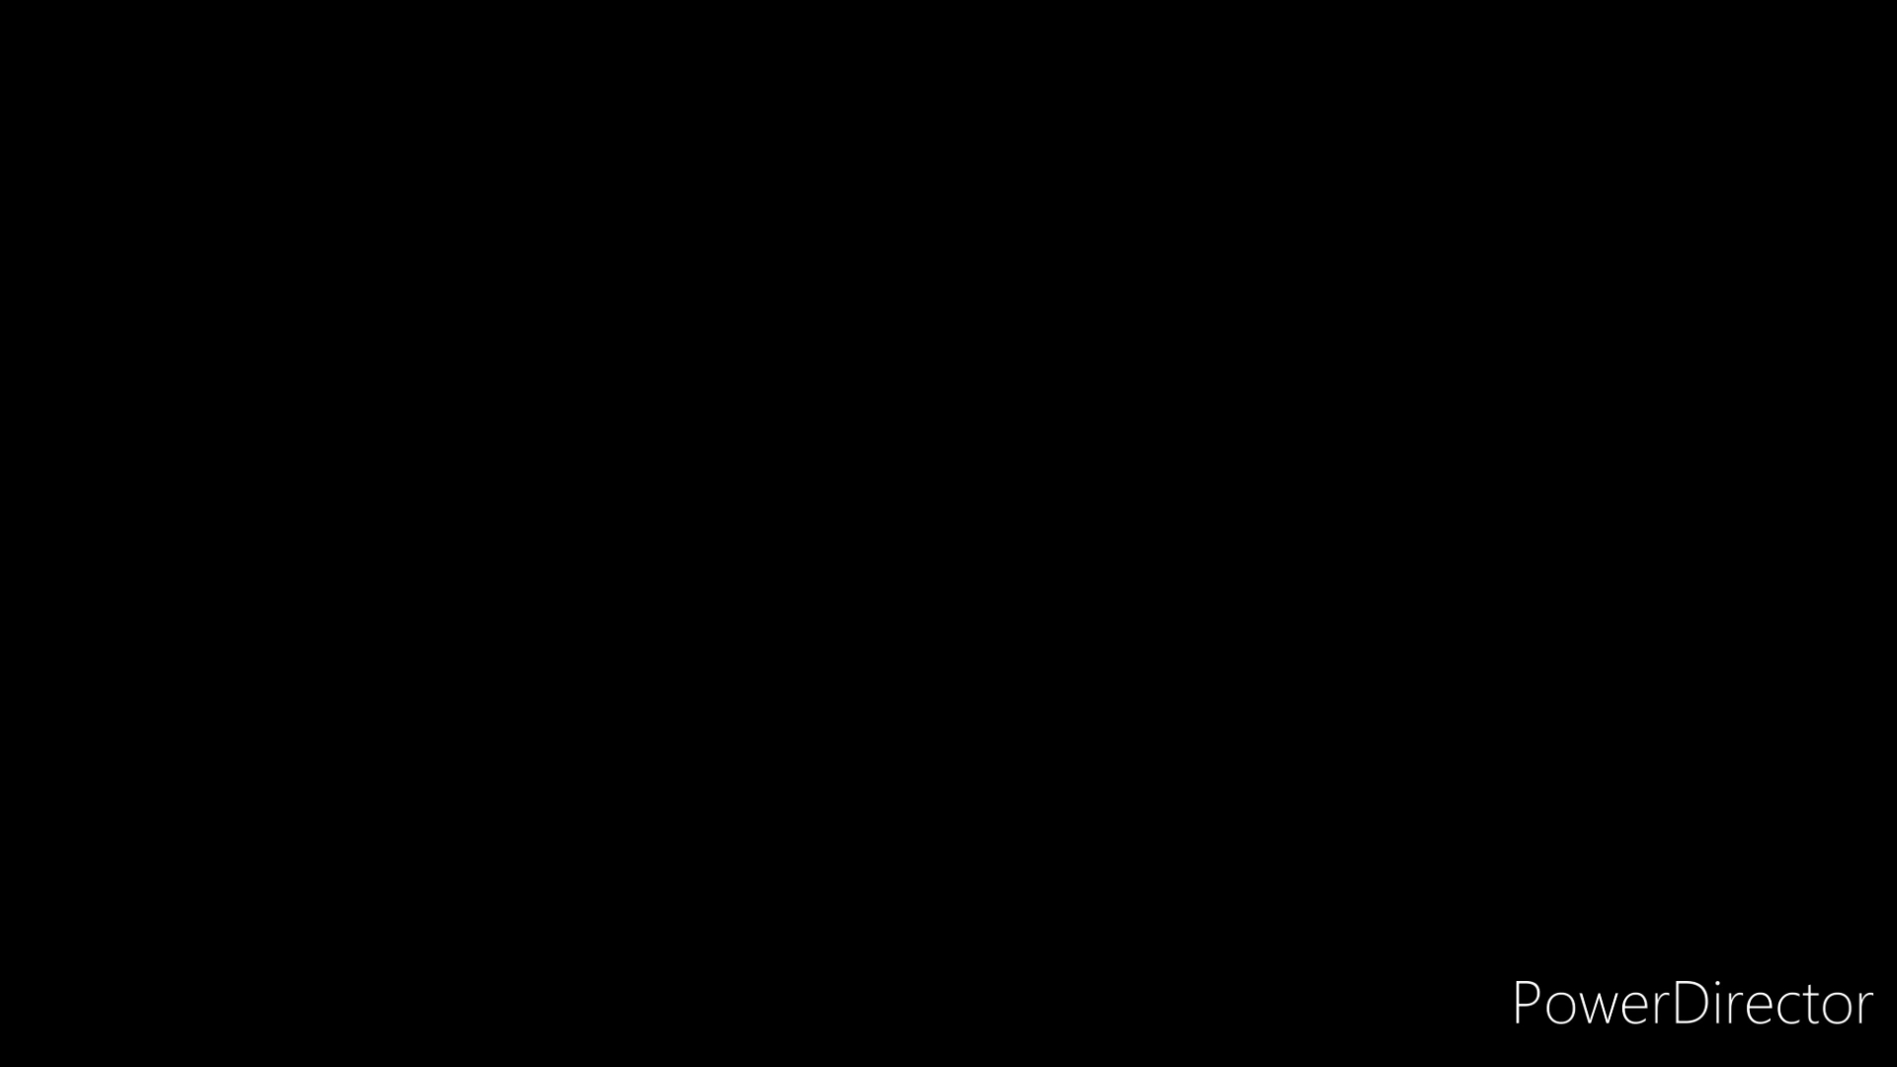
Step: Enter 700 ÷ 30 on the keypad so the preview reads 23.3333333333
{"action": "left_click", "coordinate": [1157, 990]}
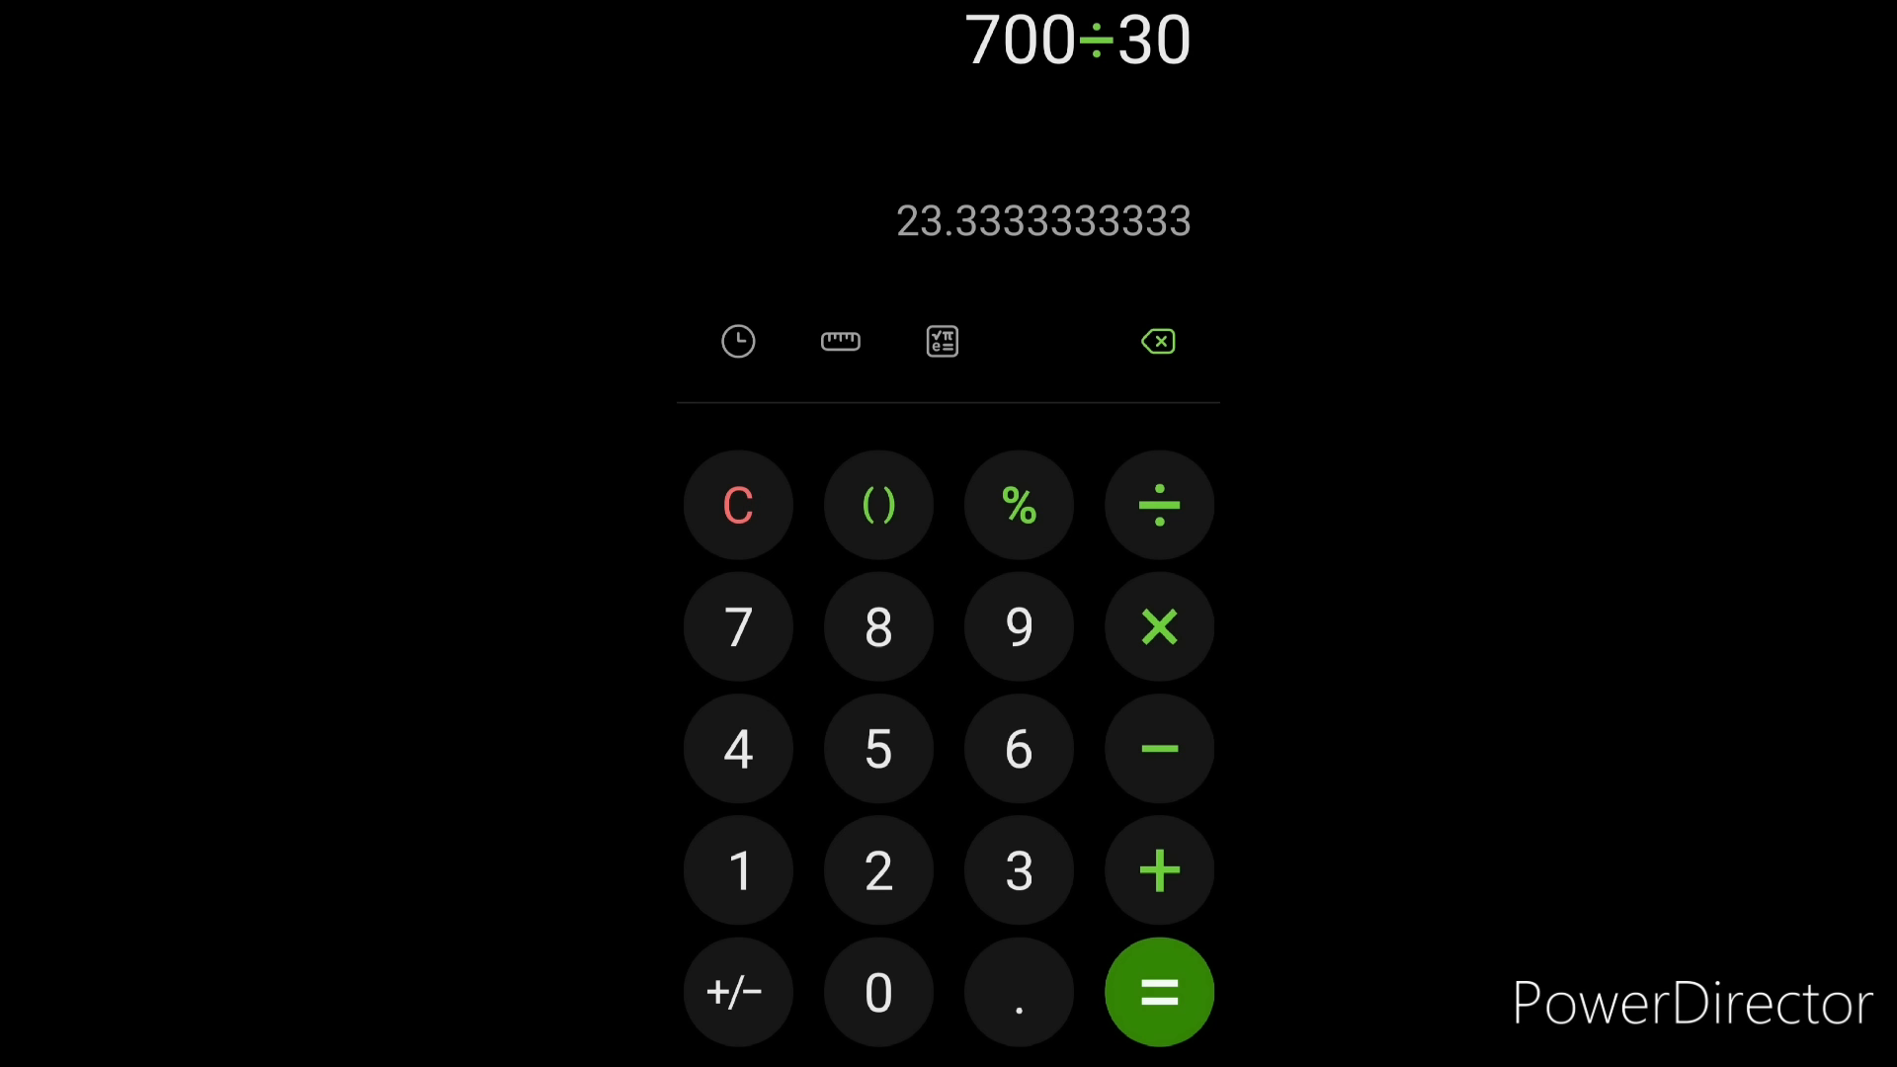